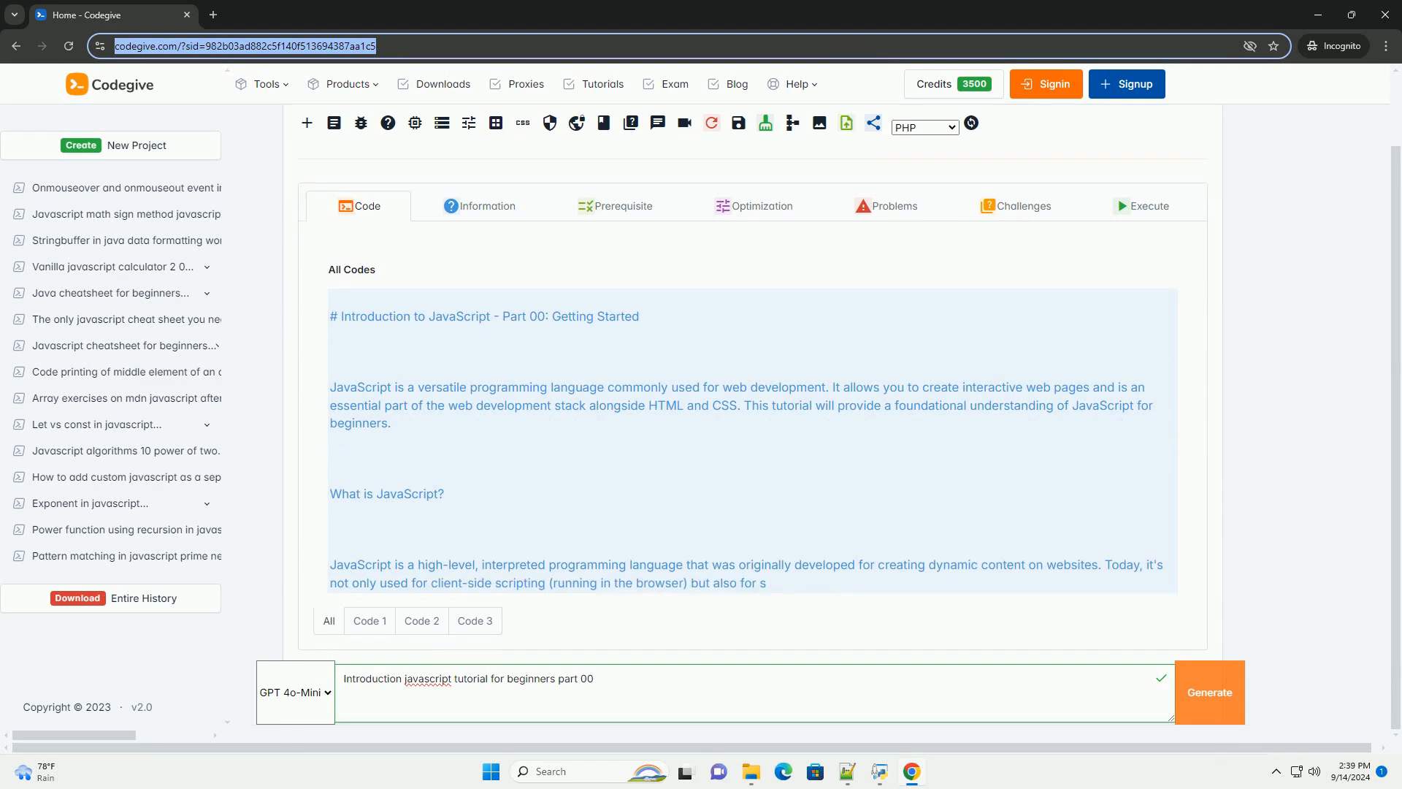
{"action": "scroll", "scroll_direction": "down", "scroll_amount": 3}
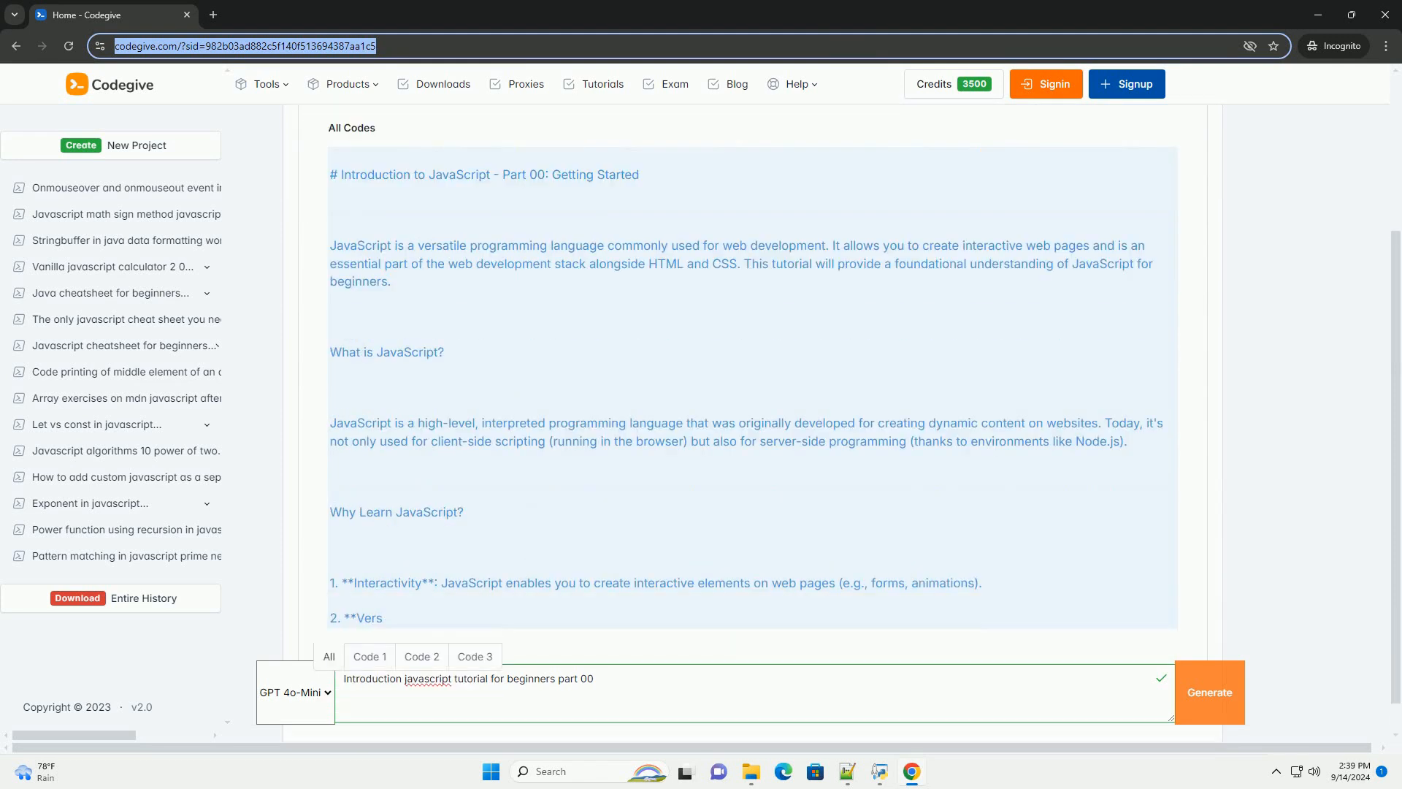
{"action": "scroll", "scroll_direction": "down", "scroll_amount": 3}
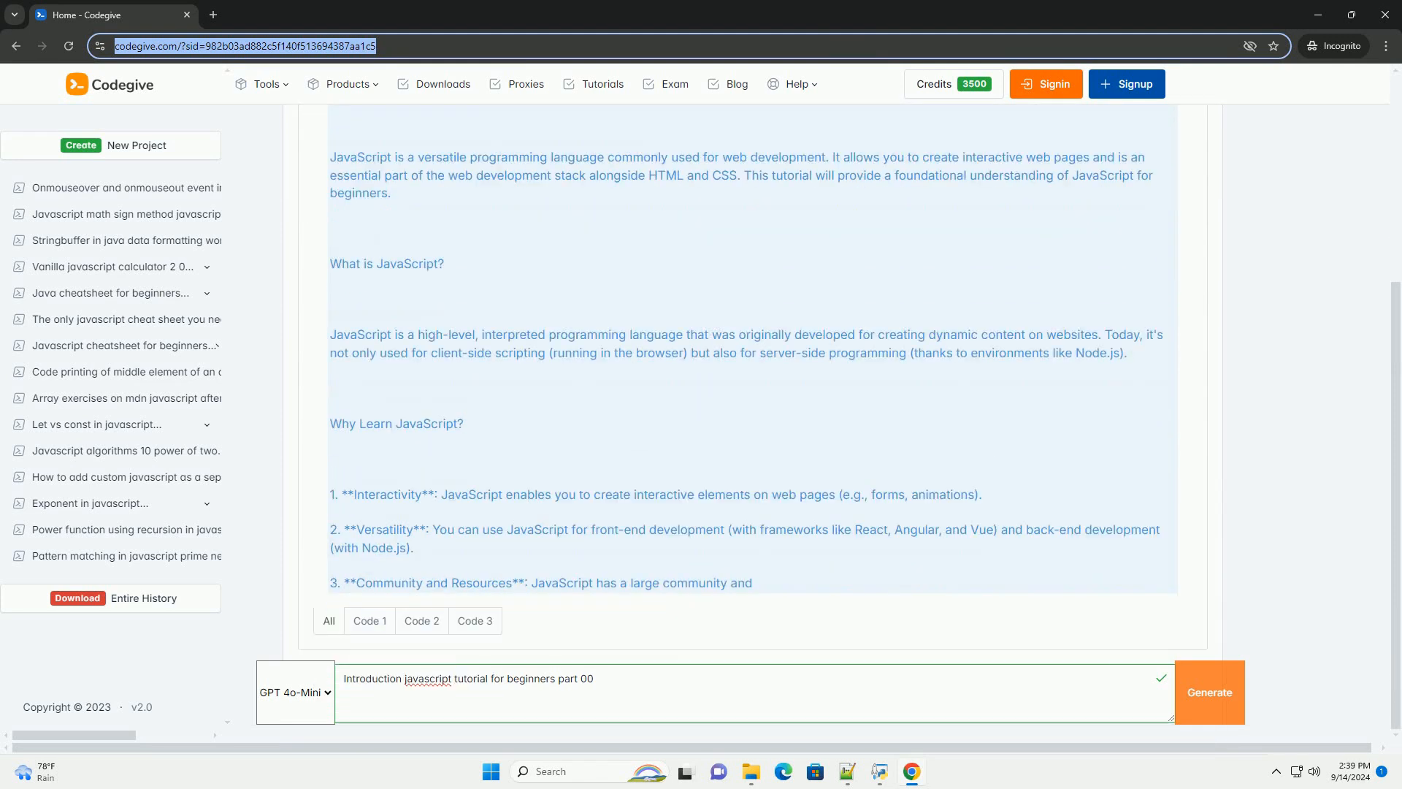
{"action": "scroll", "scroll_direction": "down", "scroll_amount": 3}
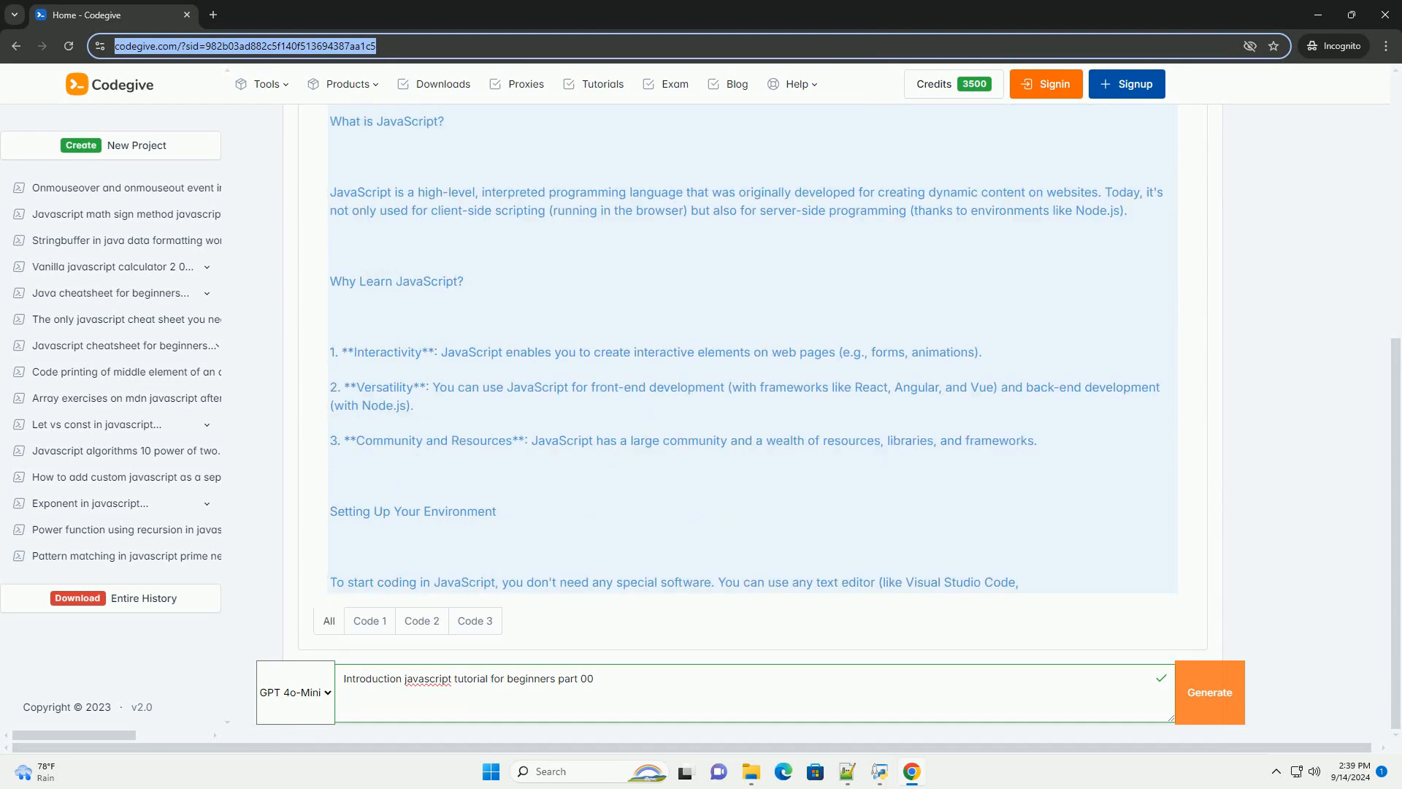
{"action": "scroll", "scroll_direction": "down", "scroll_amount": 3}
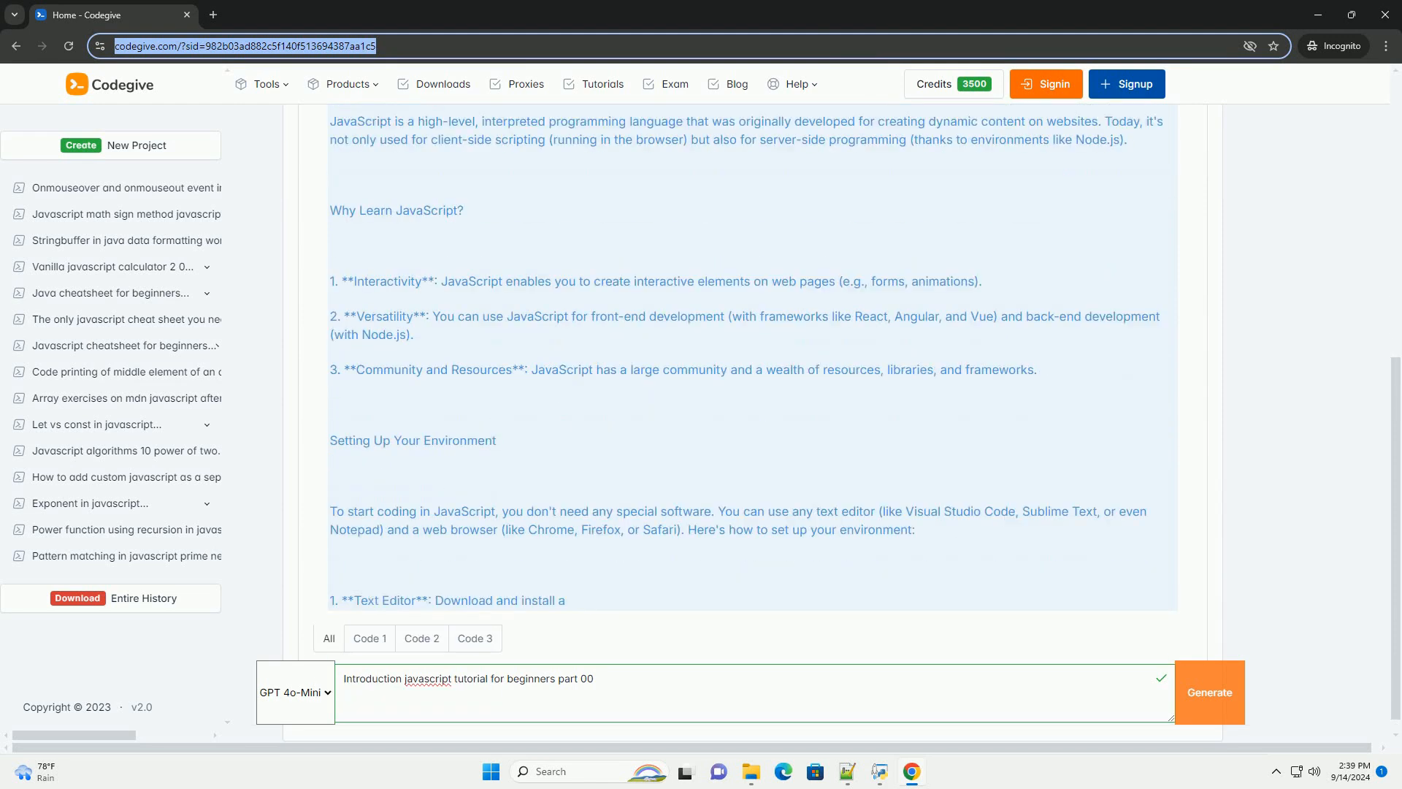
{"action": "scroll", "scroll_direction": "down", "scroll_amount": 3}
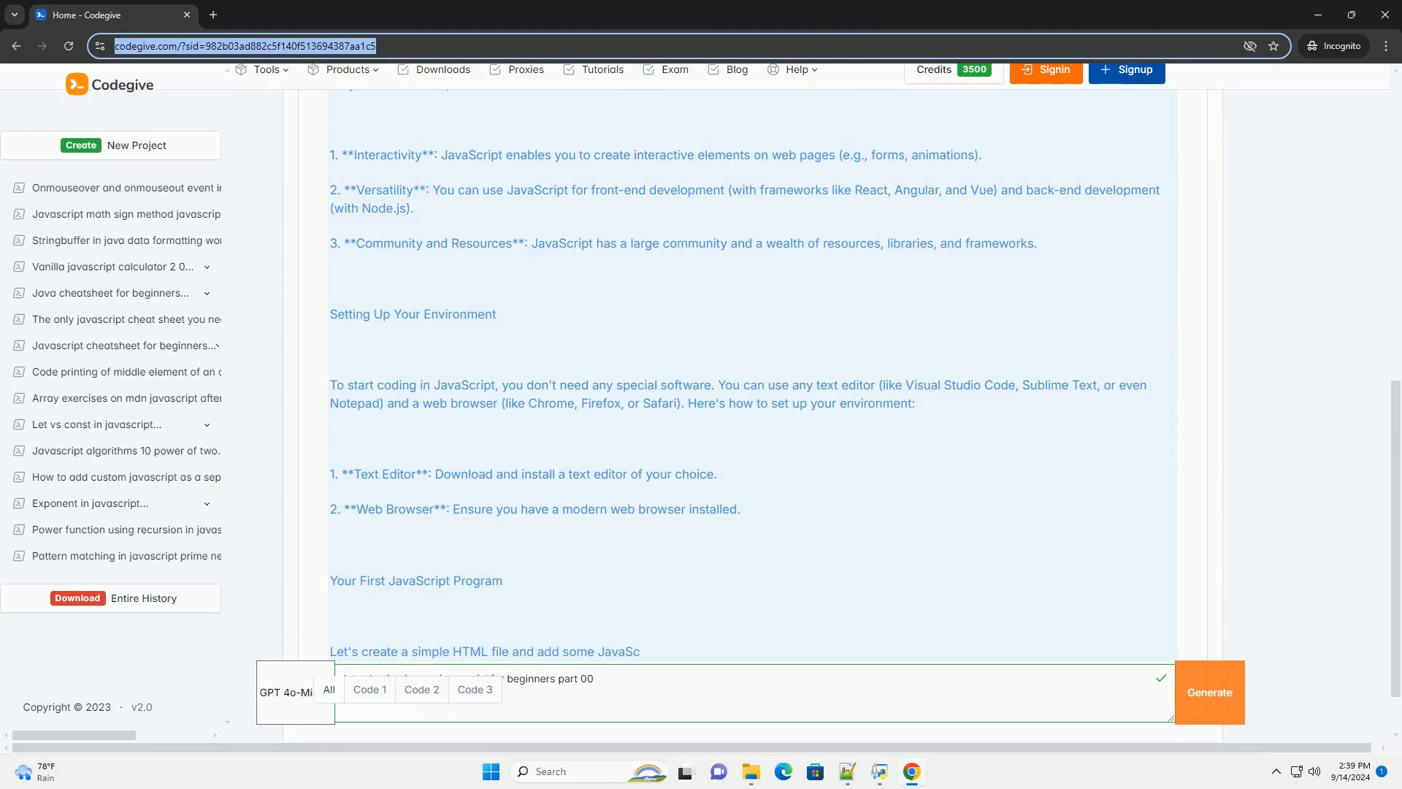
{"action": "scroll", "scroll_direction": "down", "scroll_amount": 3}
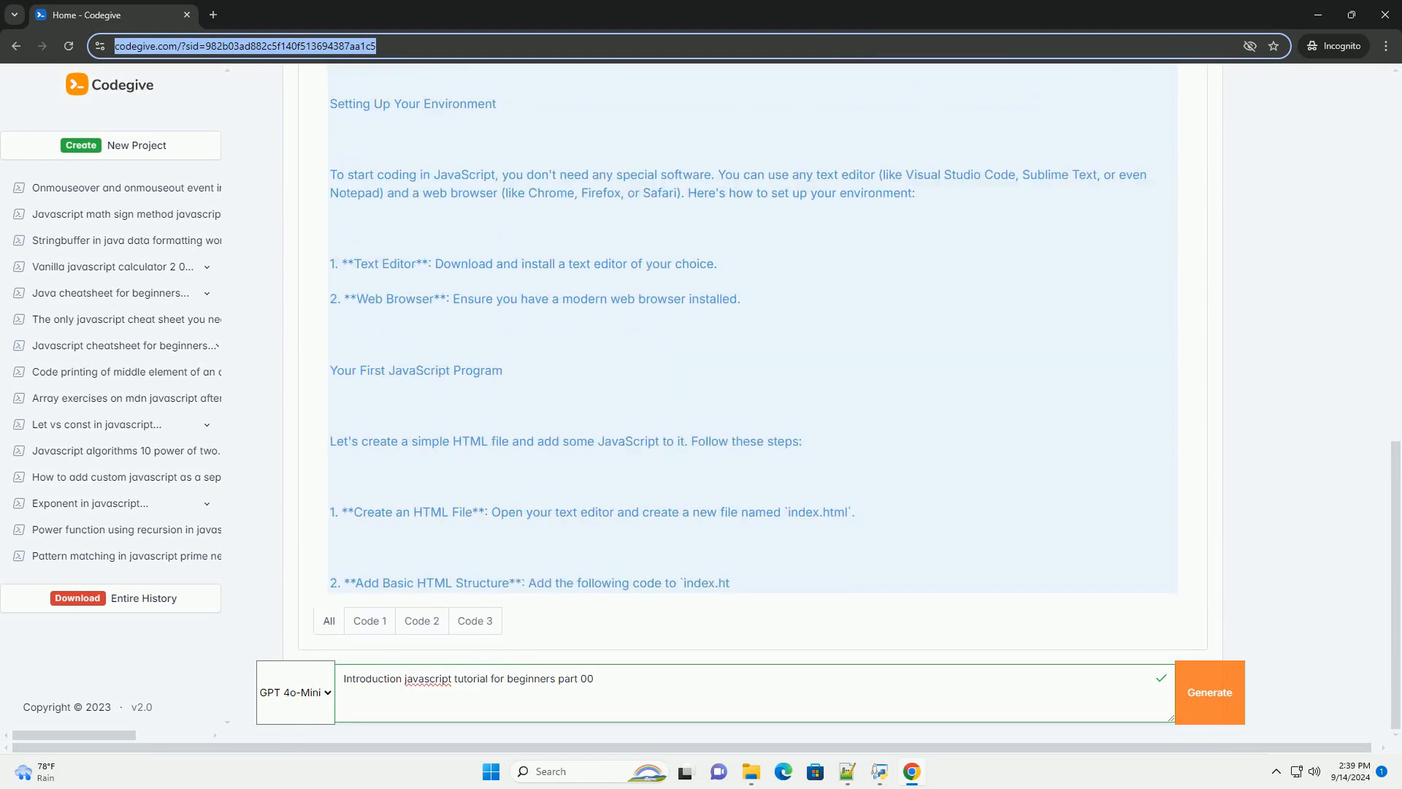
{"action": "scroll", "scroll_direction": "down", "scroll_amount": 3}
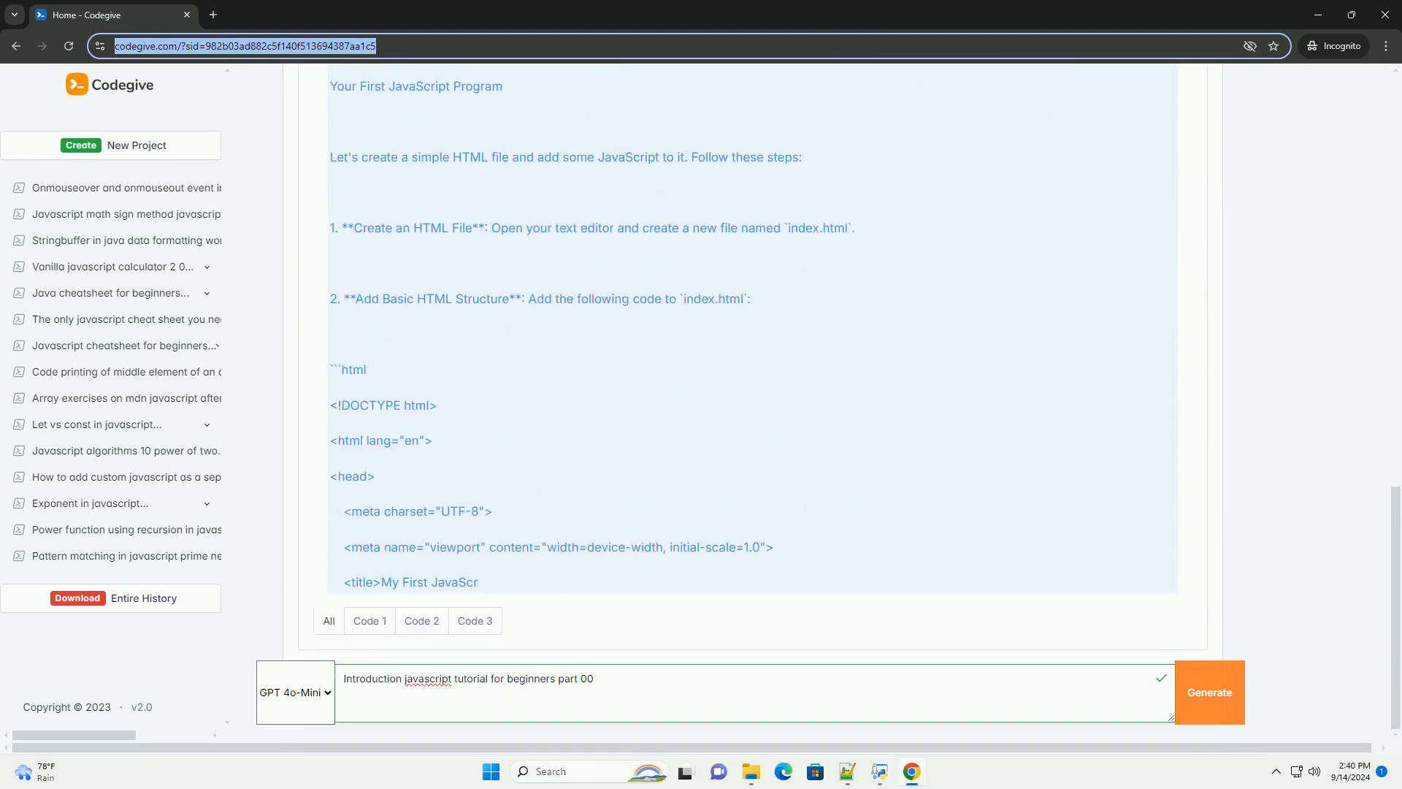
{"action": "scroll", "scroll_direction": "down", "scroll_amount": 3}
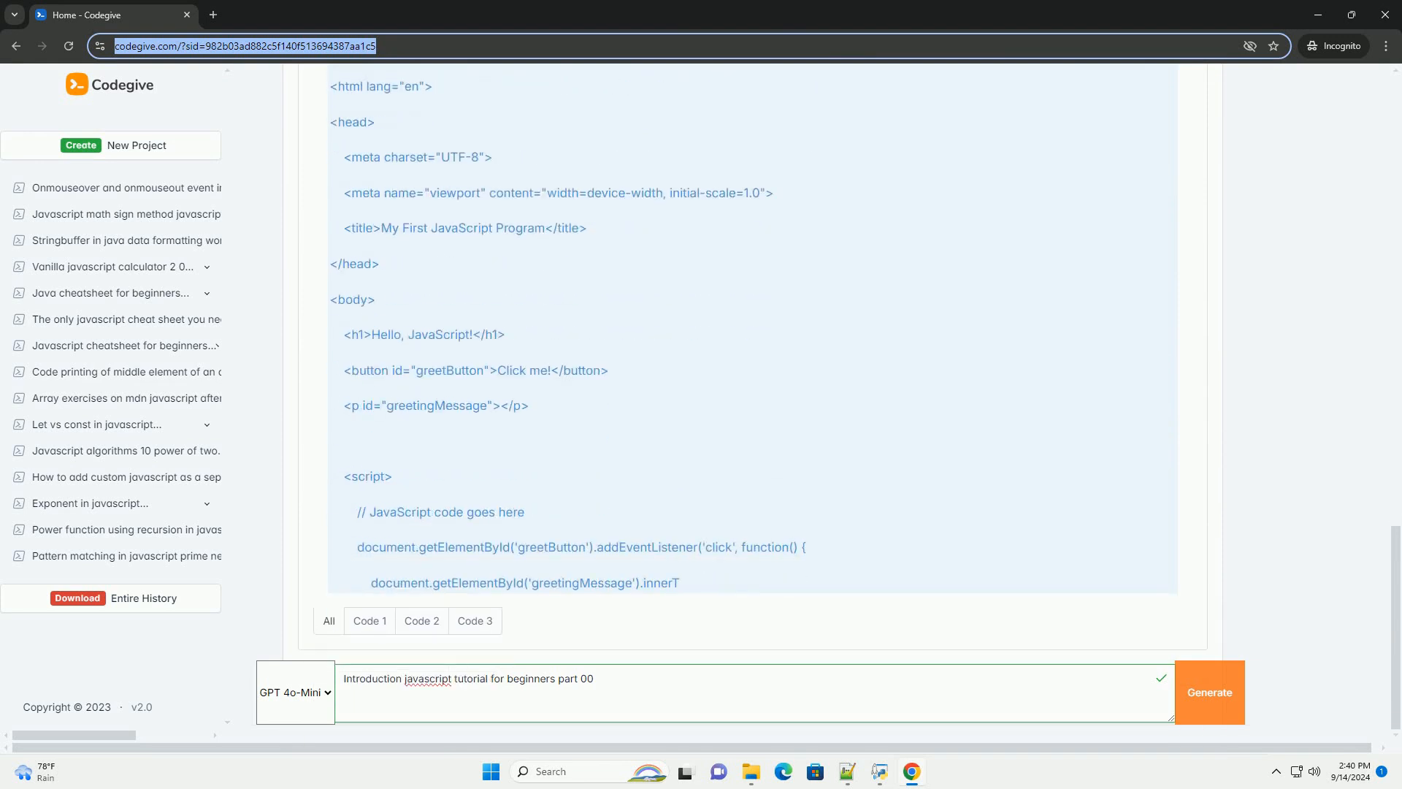
{"action": "scroll", "scroll_direction": "down", "scroll_amount": 3}
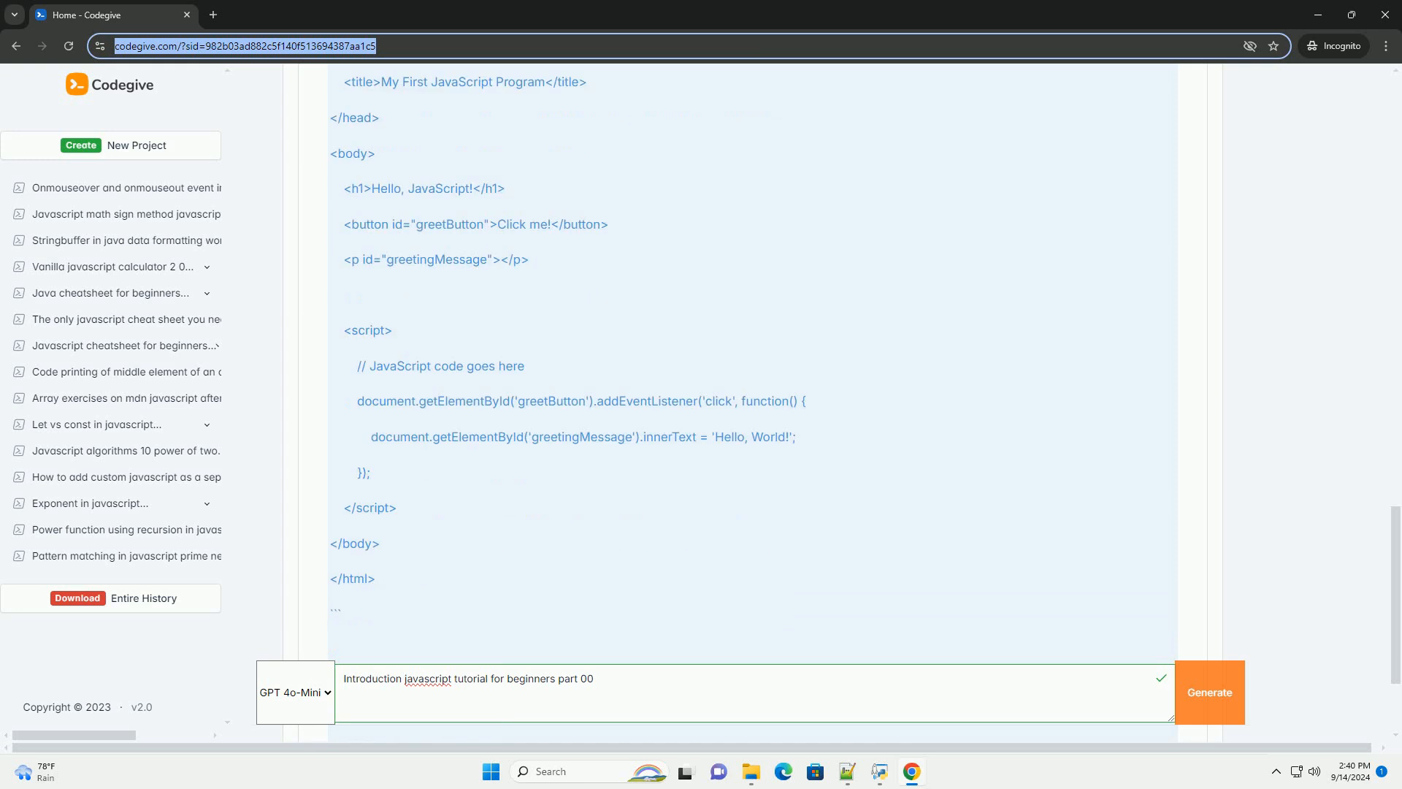
{"action": "scroll", "scroll_direction": "down", "scroll_amount": 3}
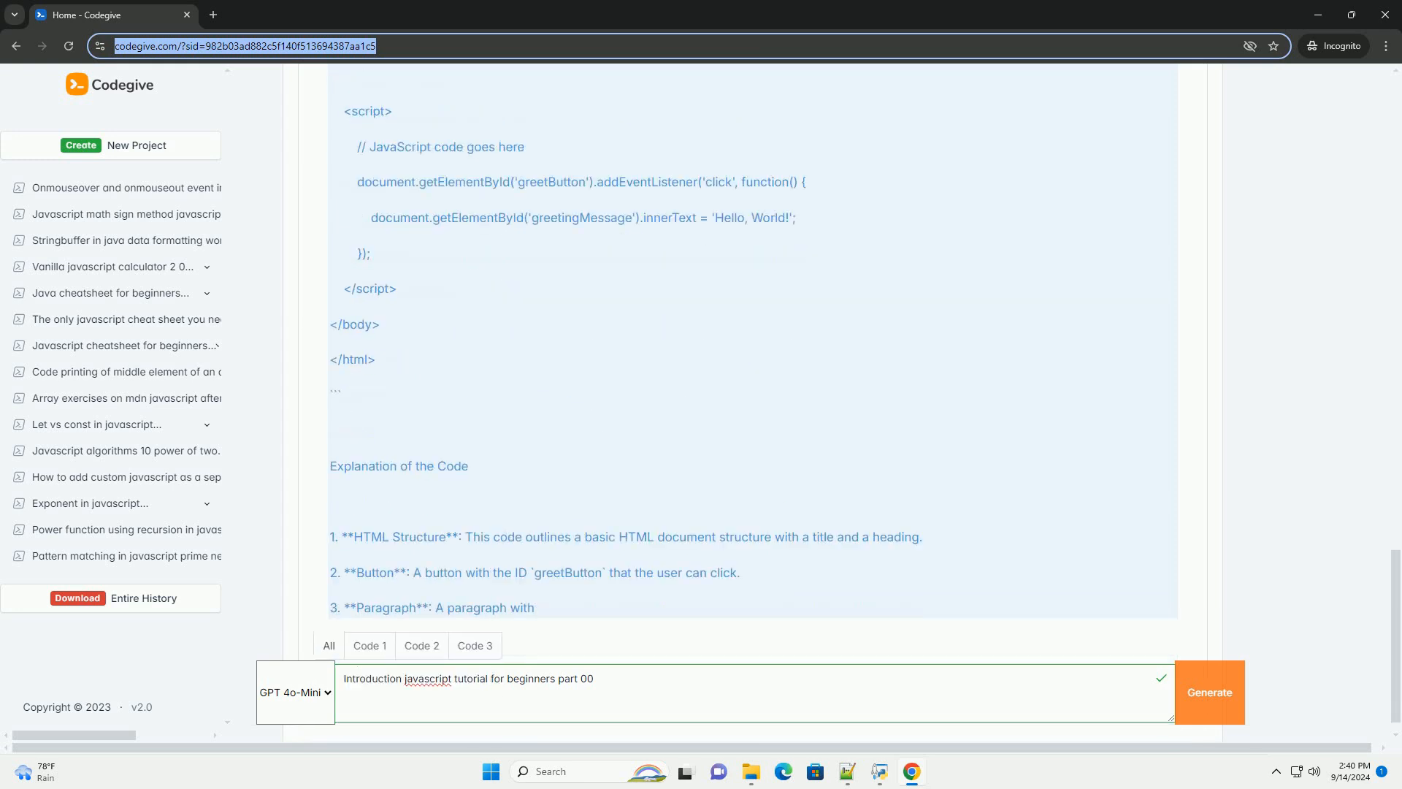
{"action": "scroll", "scroll_direction": "down", "scroll_amount": 3}
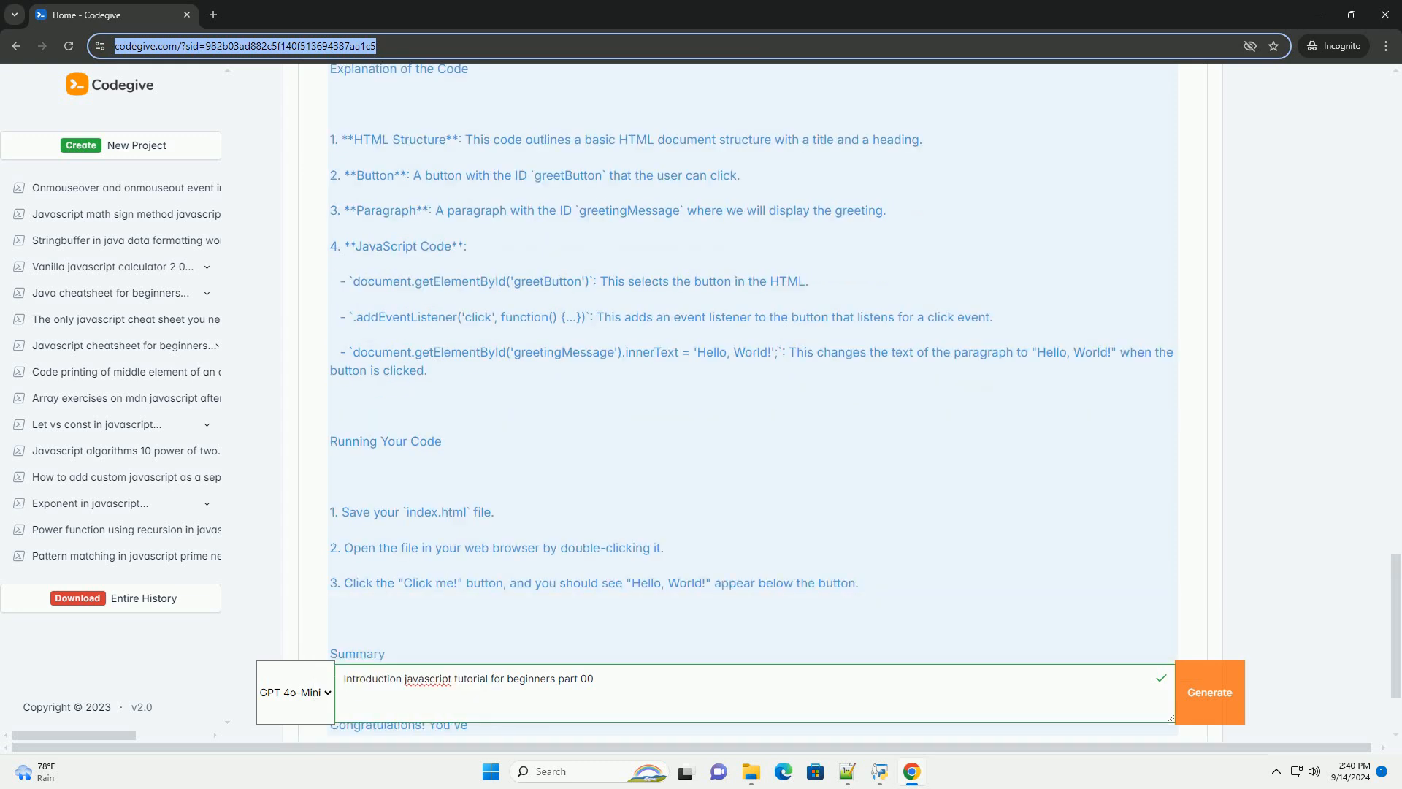
{"action": "scroll", "scroll_direction": "down", "scroll_amount": 3}
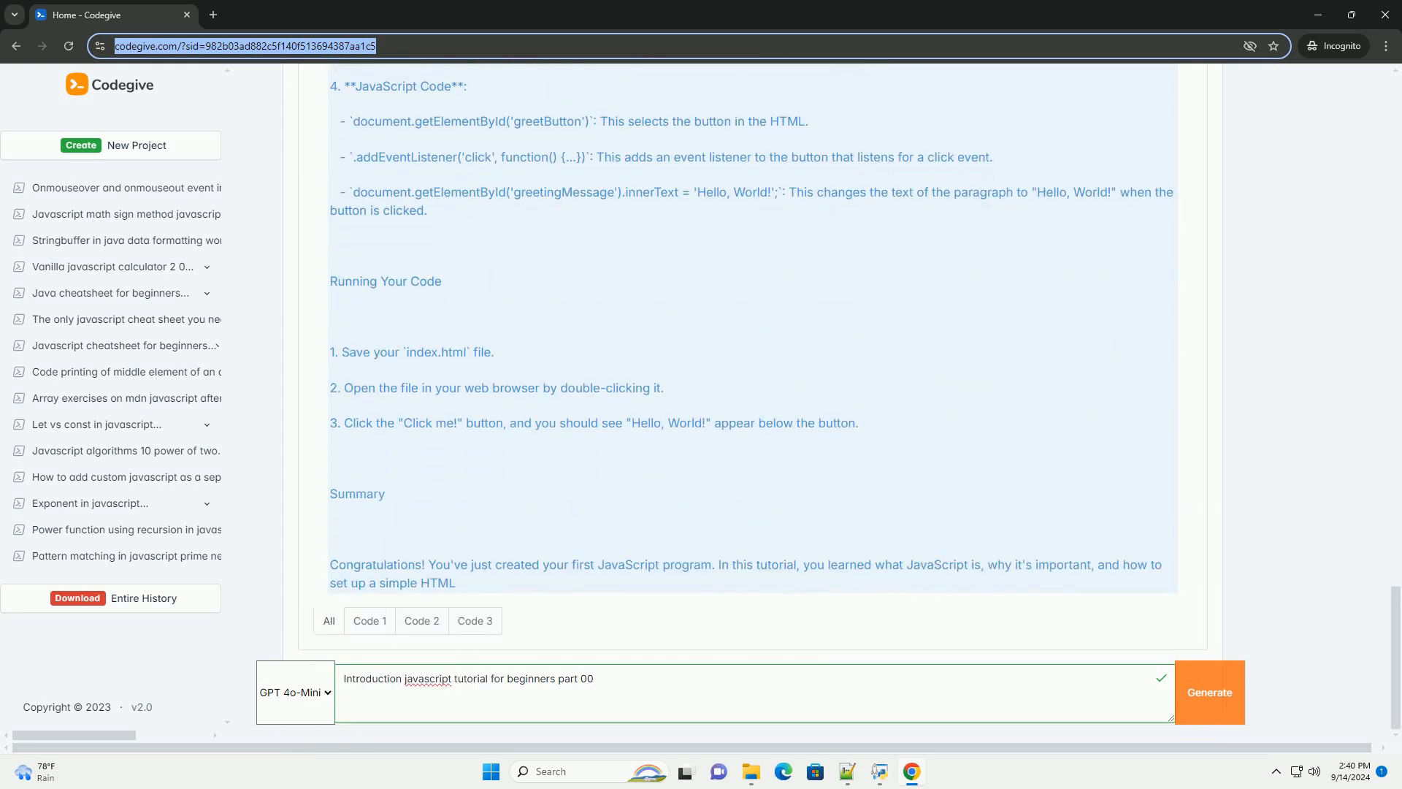